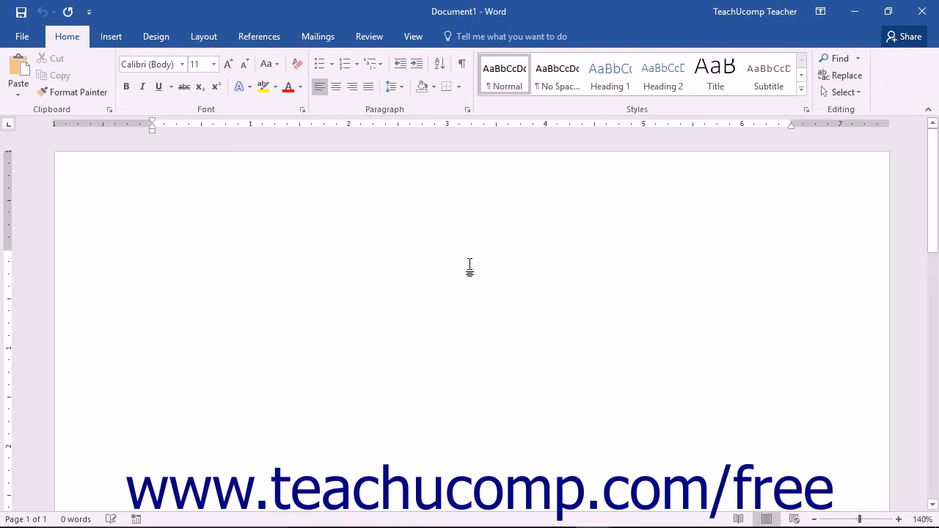
- Start an asterisk bulleted list with two 'Text Item' lines, then end the list
click(152, 259)
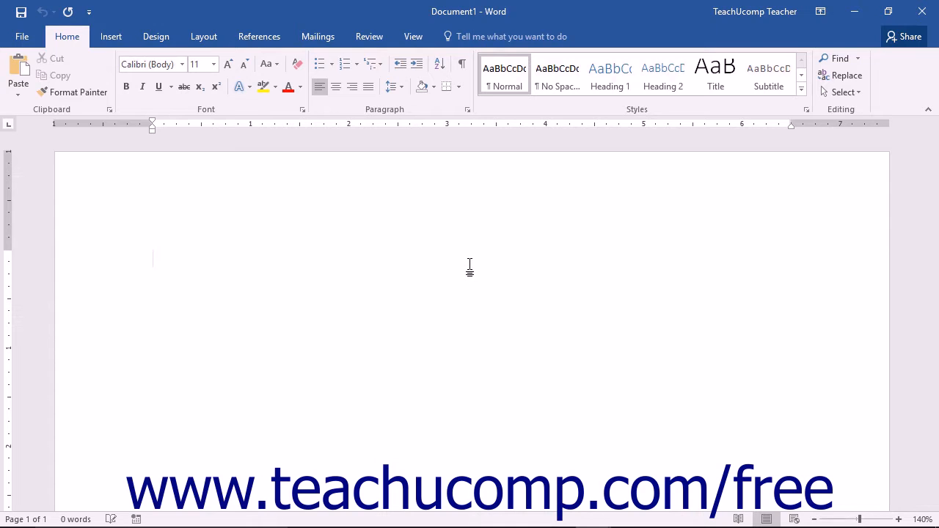
text(*)
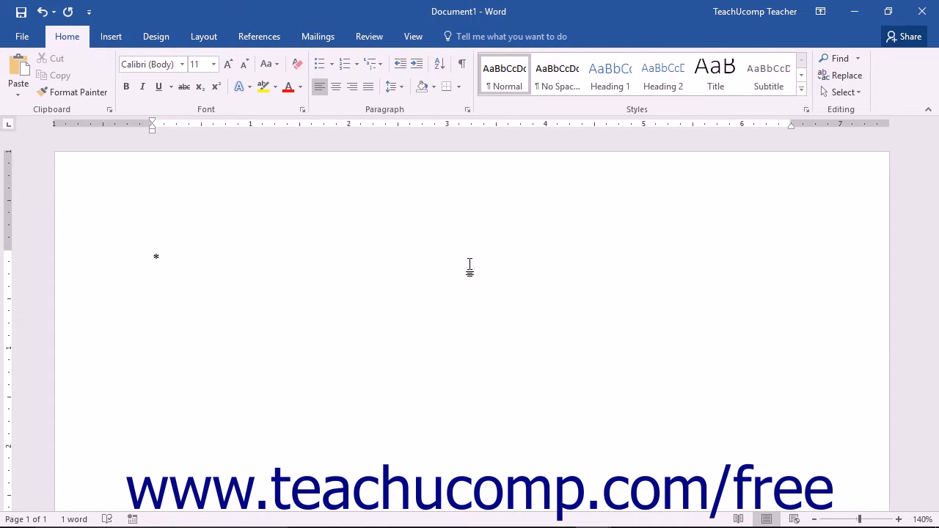
click(319, 64)
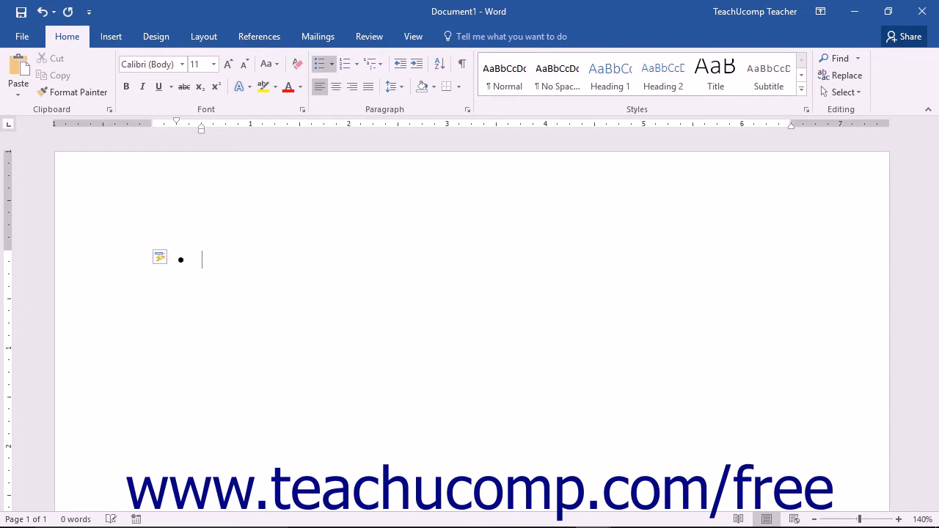
mouse_move(470, 265)
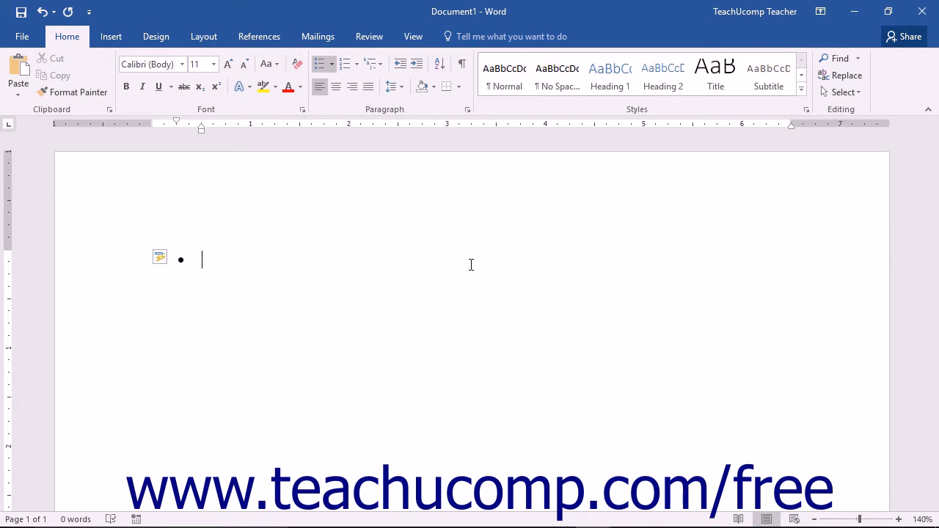
text(Text Item)
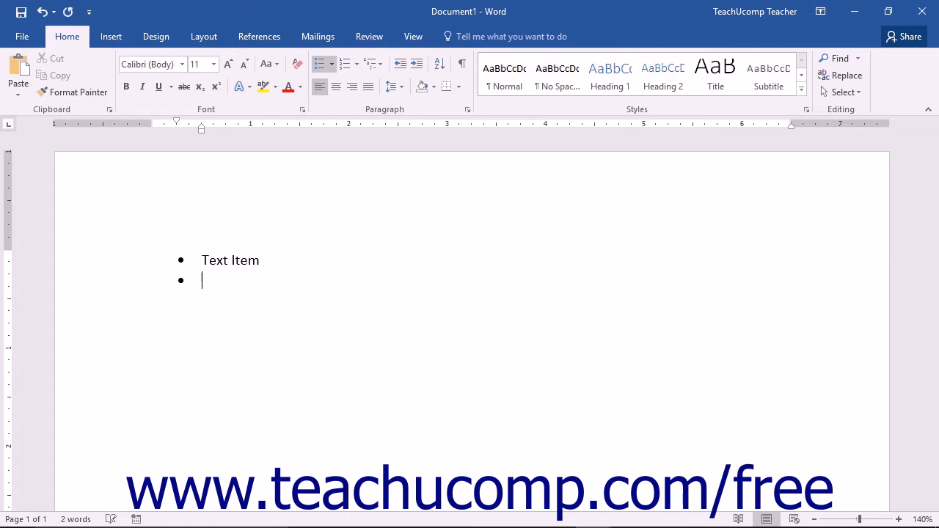
text(Text Item)
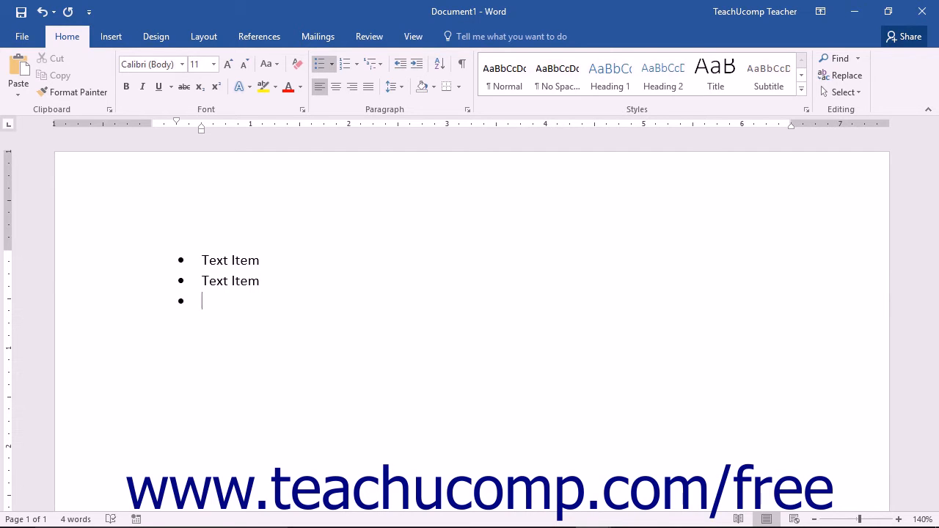
key(backspace)
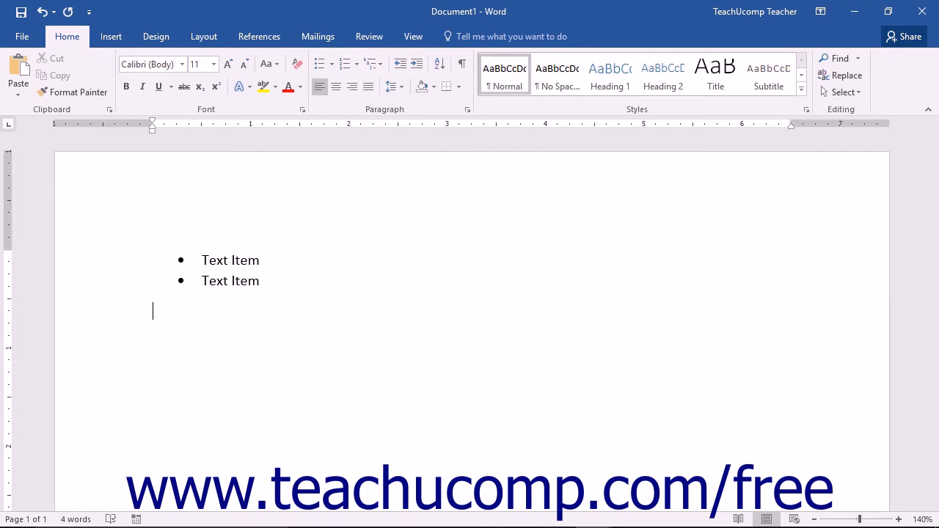
- Add a numbered list of three 'Text Item' lines, then close the document without saving
text(1.)
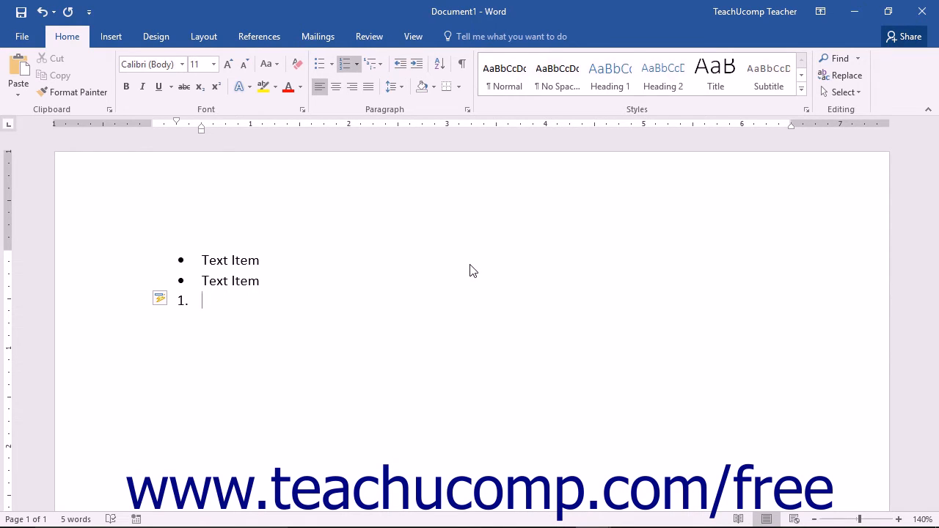
text(Text Item)
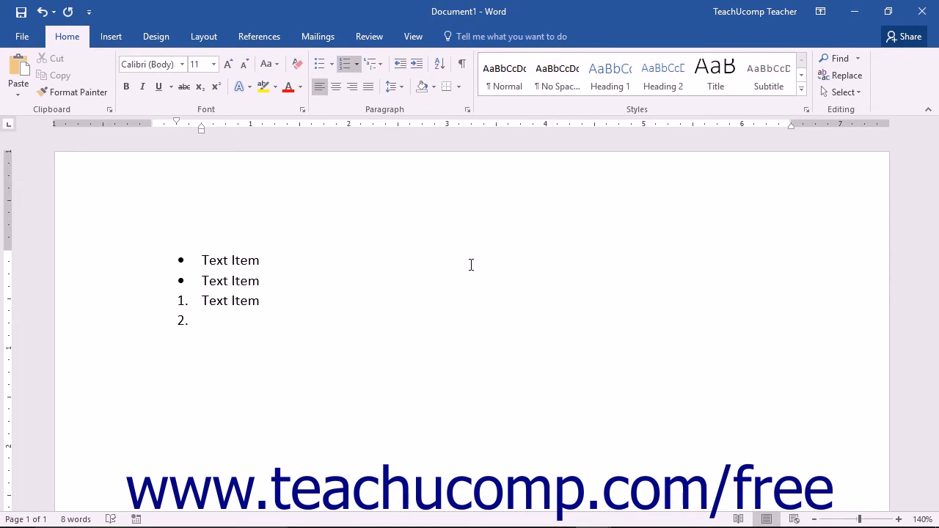
text(Text Item)
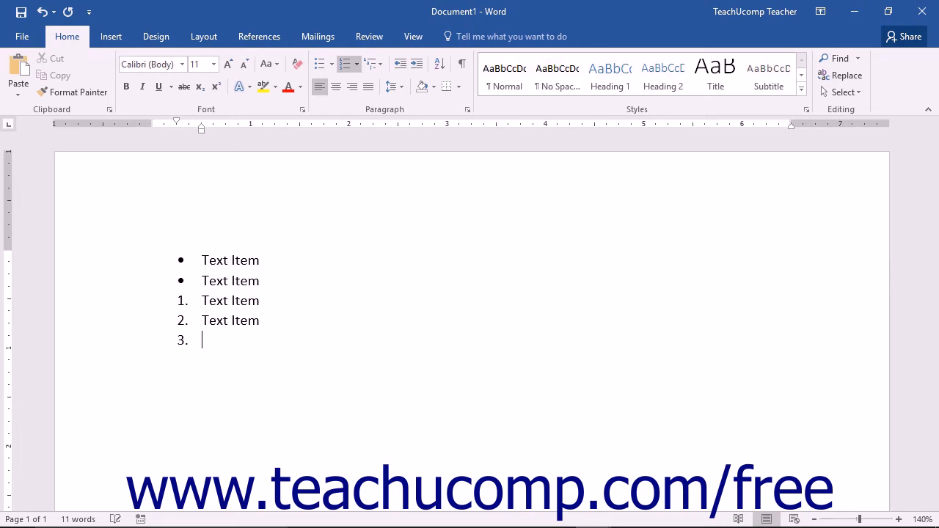
text(Text Item)
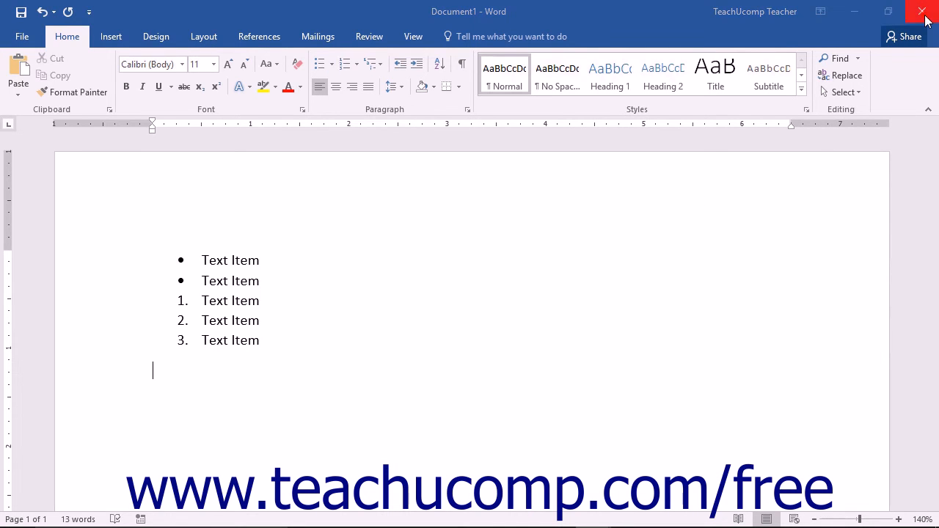
click(922, 12)
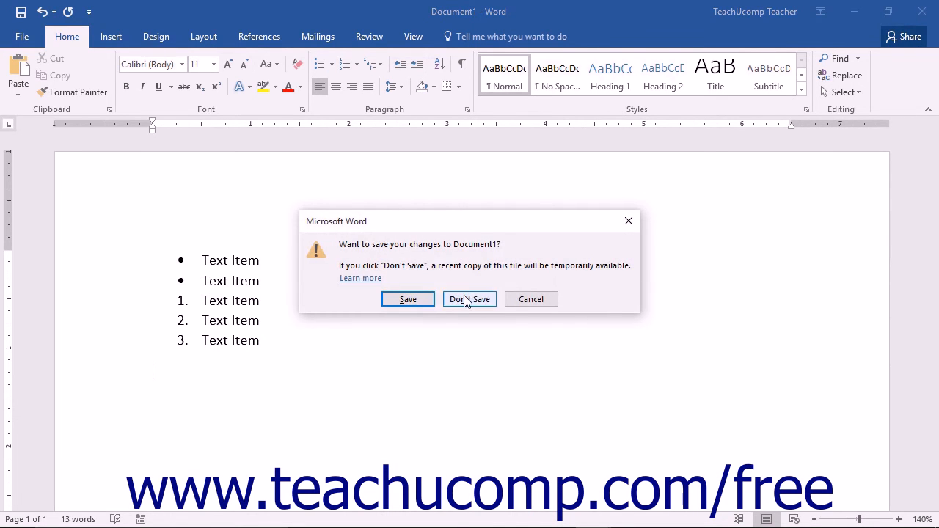
click(469, 299)
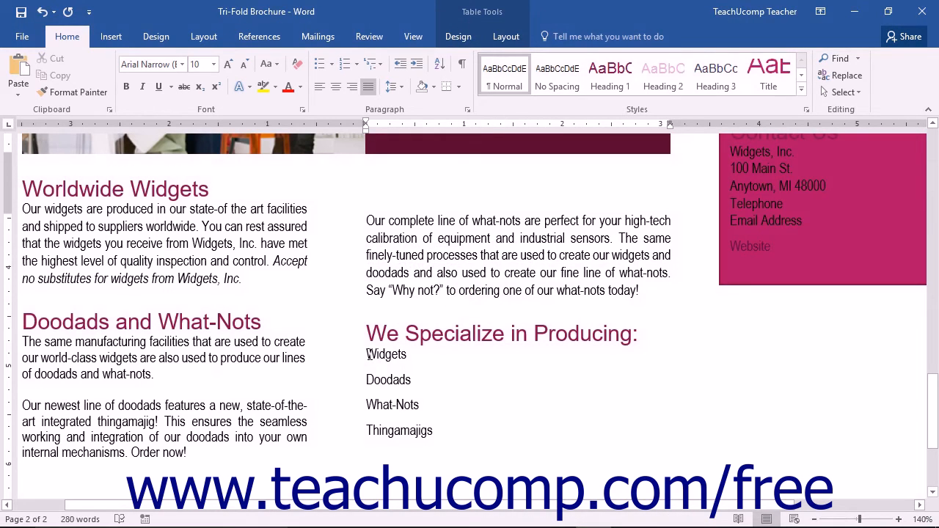
- Select the four lines from Widgets to Thingamajigs under 'We Specialize in Producing'
drag(366, 354, 433, 411)
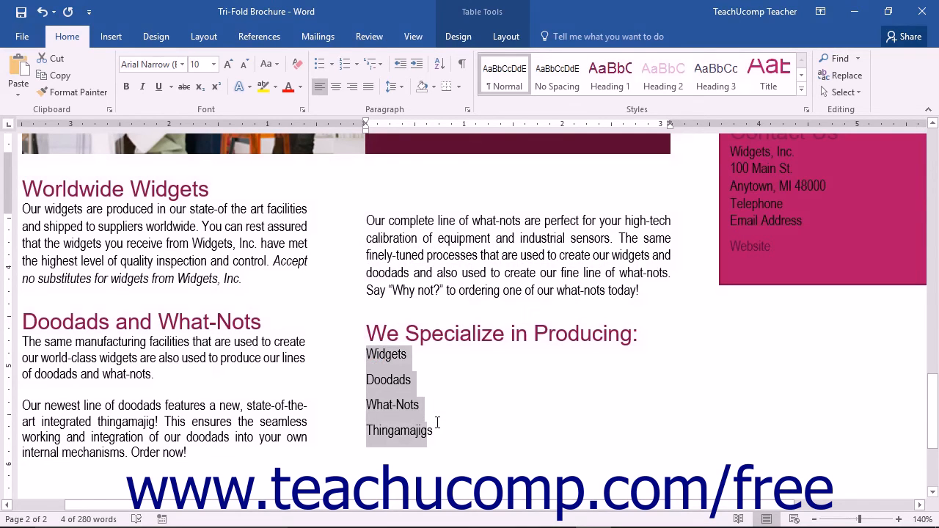
mouse_move(162, 135)
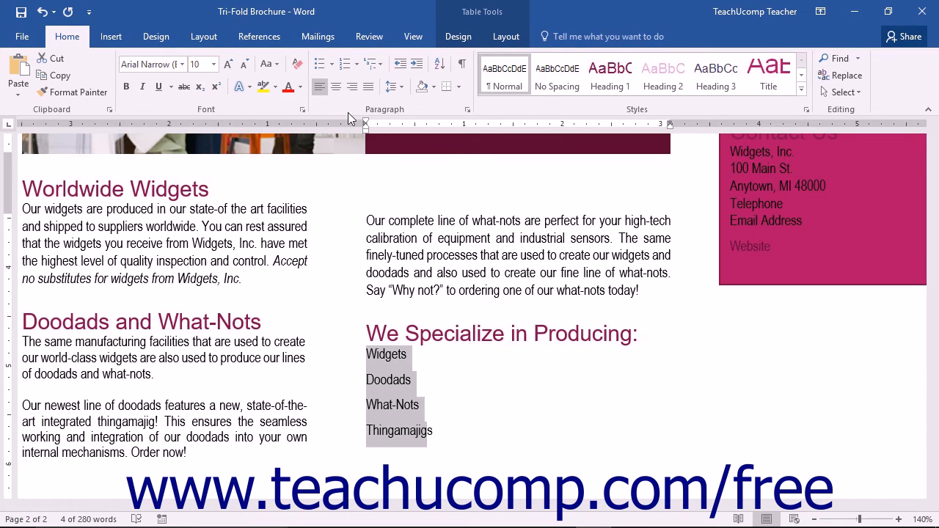
mouse_move(321, 65)
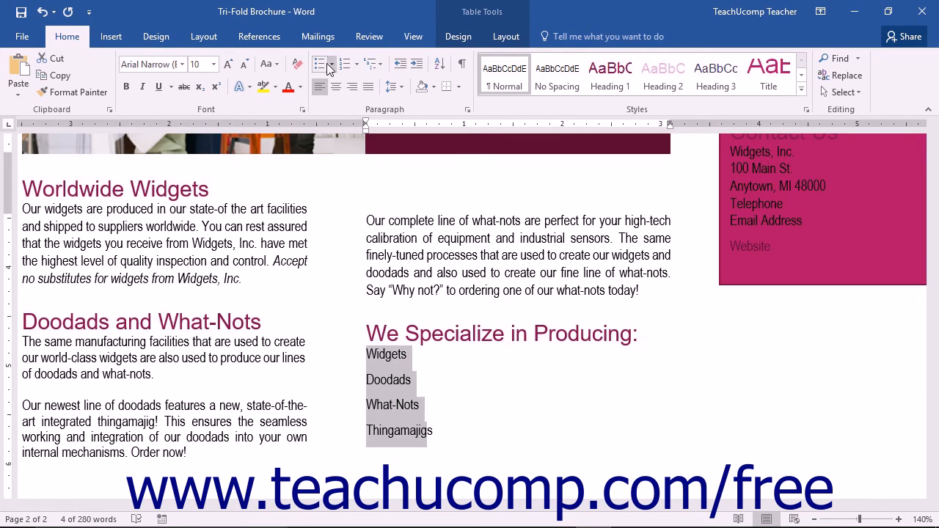
mouse_move(344, 65)
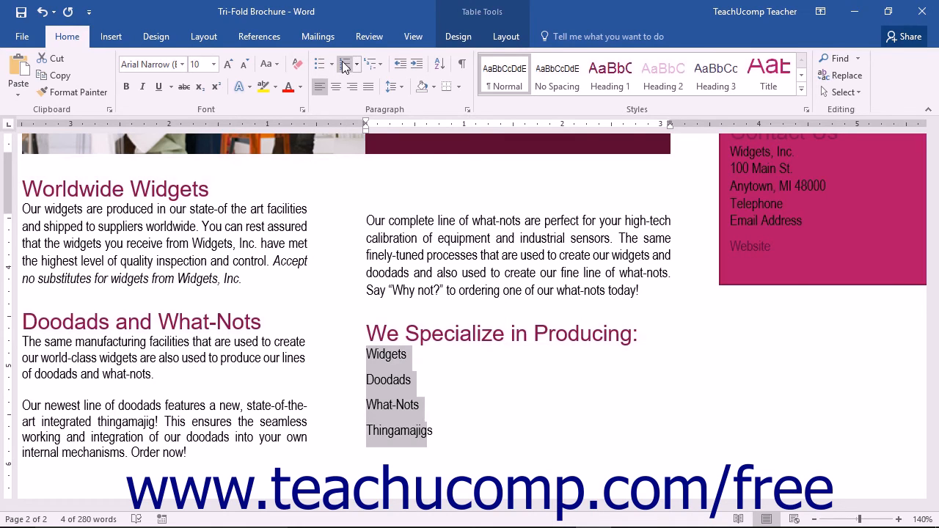
mouse_move(345, 65)
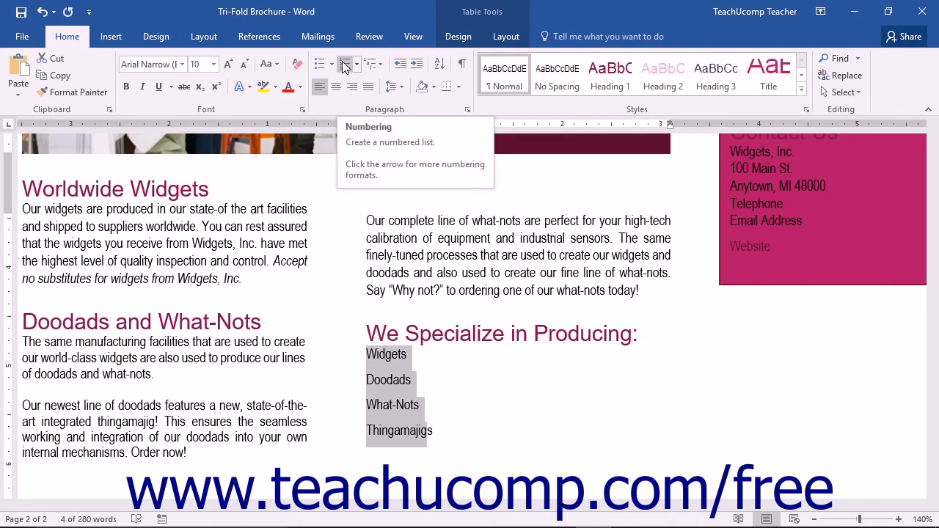
- Bullet the four product lines and change them to square bullets from the Bullet Library
click(320, 64)
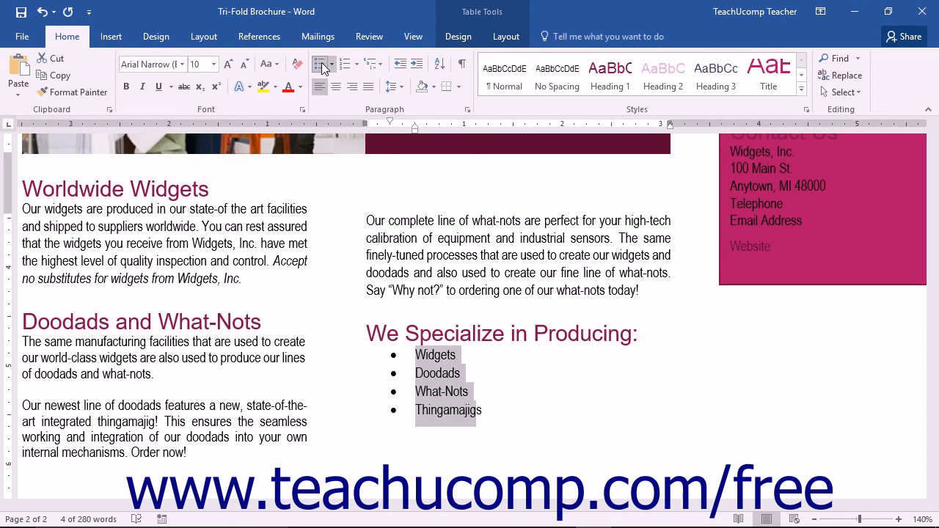
mouse_move(321, 64)
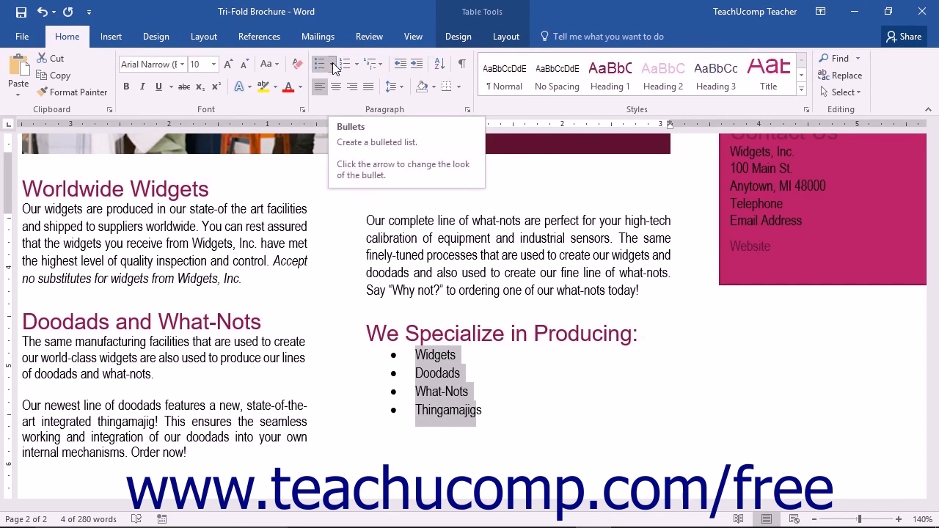
click(332, 64)
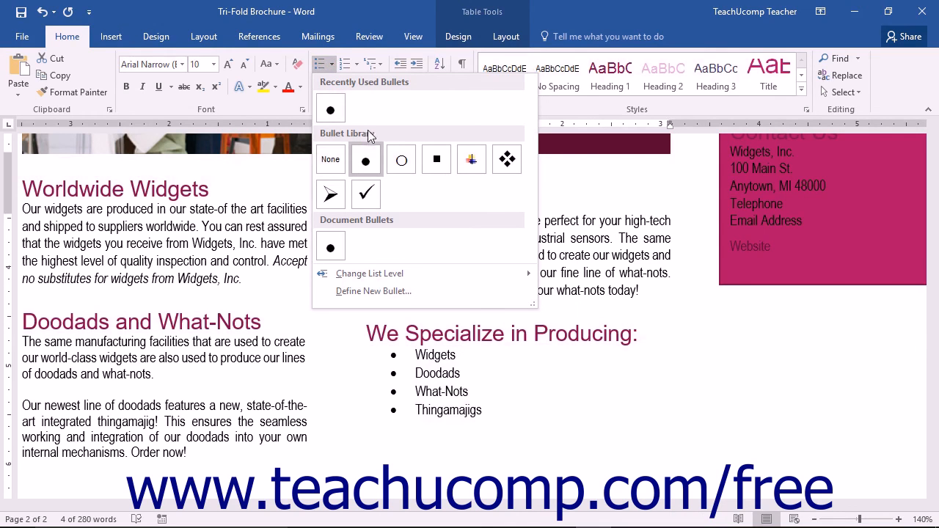
click(435, 159)
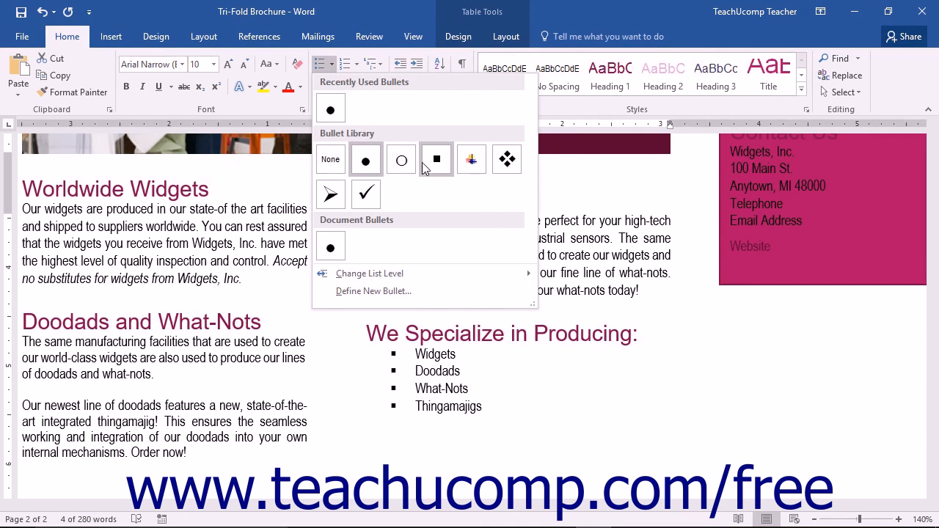